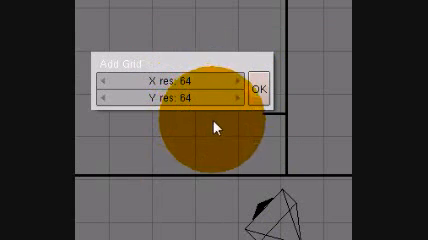
Step: Add a grid mesh with 64 X and 64 Y subdivisions
{"action": "left_click", "coordinate": [263, 88]}
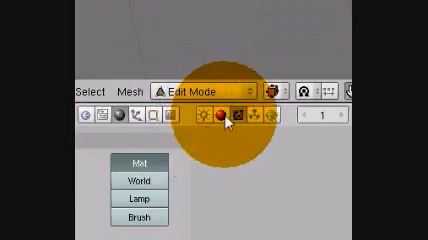
Step: Show the material texture settings and start loading an image for the texture
{"action": "left_click", "coordinate": [227, 118]}
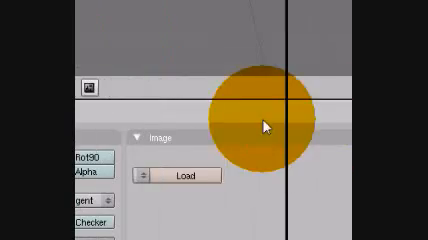
{"action": "left_click", "coordinate": [186, 175]}
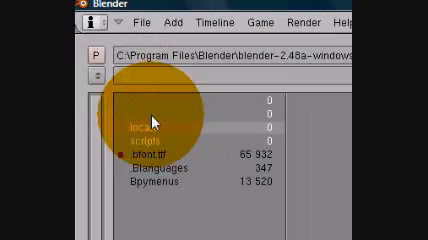